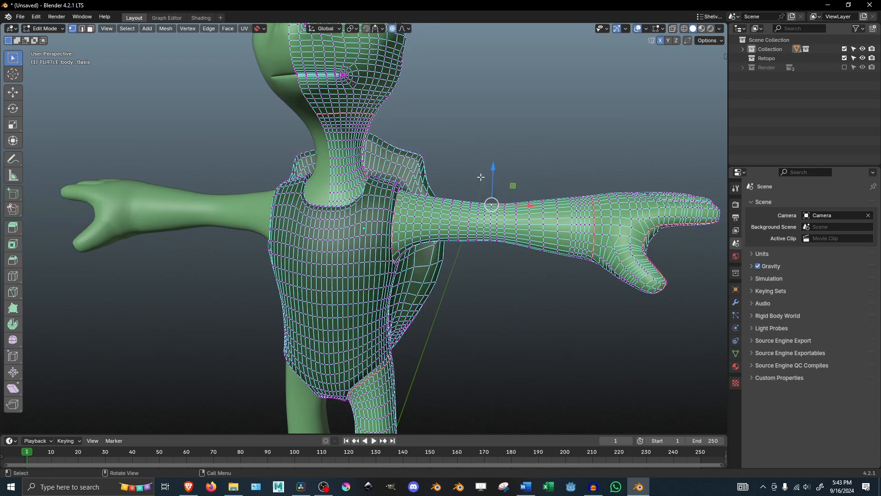
- Frame the whole turtle character from the front in Object Mode
key(g)
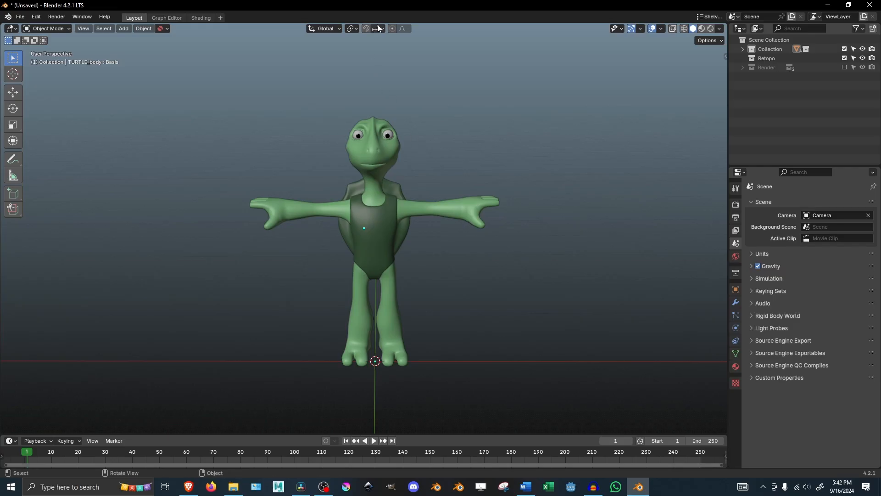
- Set the Snap Target to Face Nearest
click(376, 28)
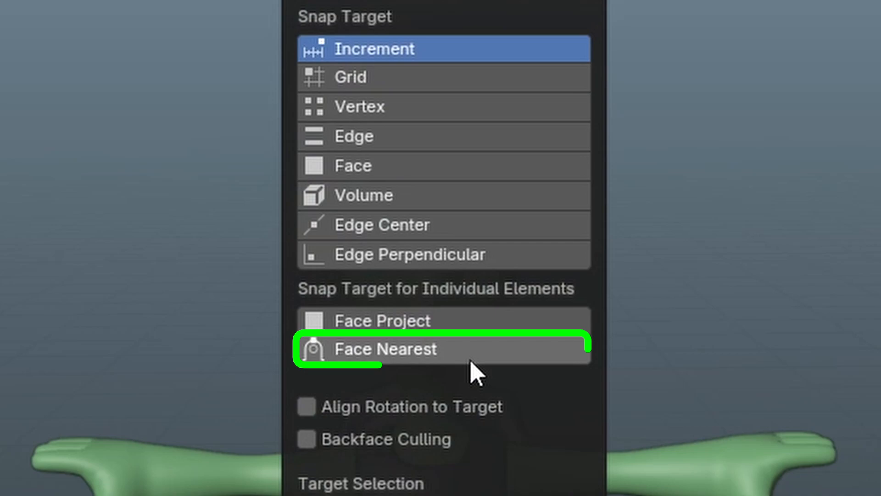
click(385, 349)
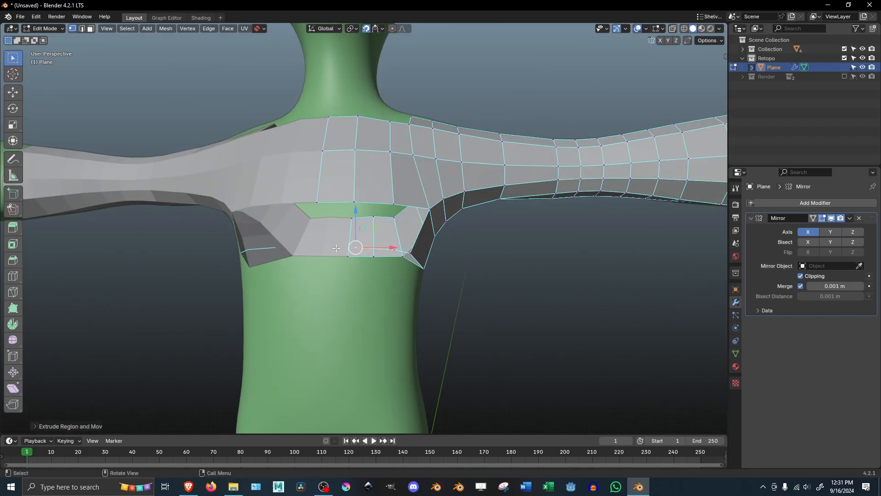
mouse_move(378, 227)
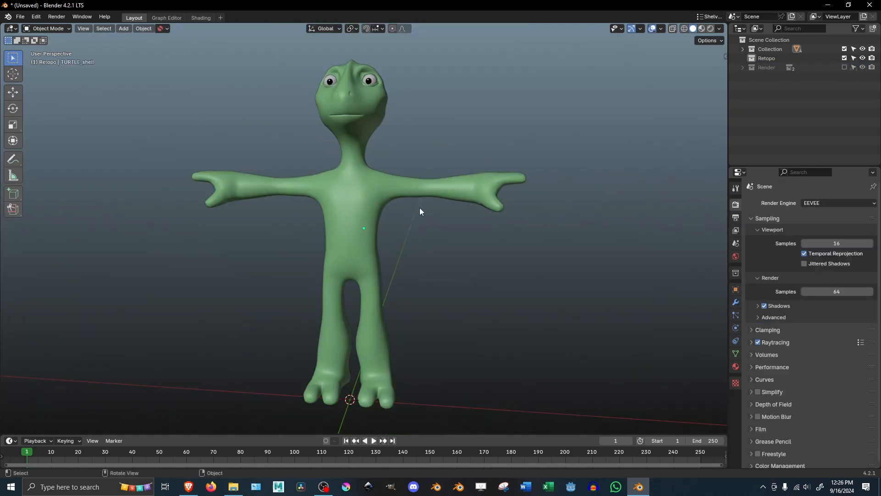
- Add a plane mesh and move it down onto the turtle's arm
click(123, 28)
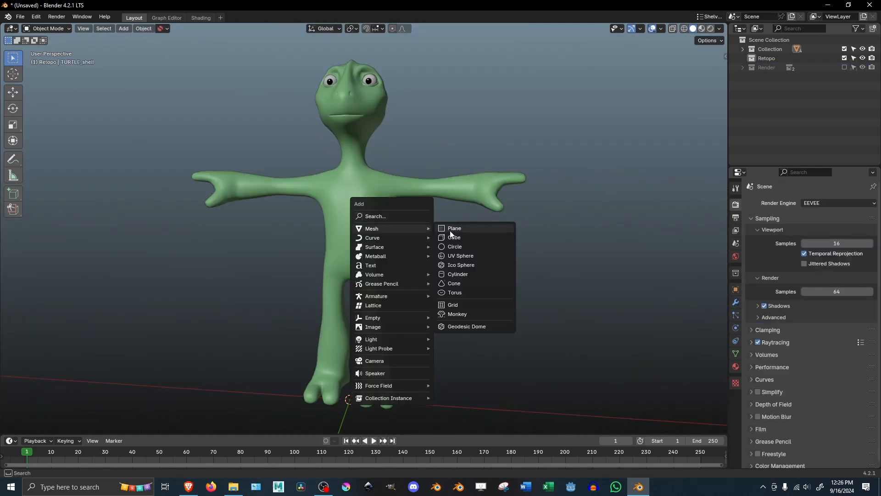
click(454, 228)
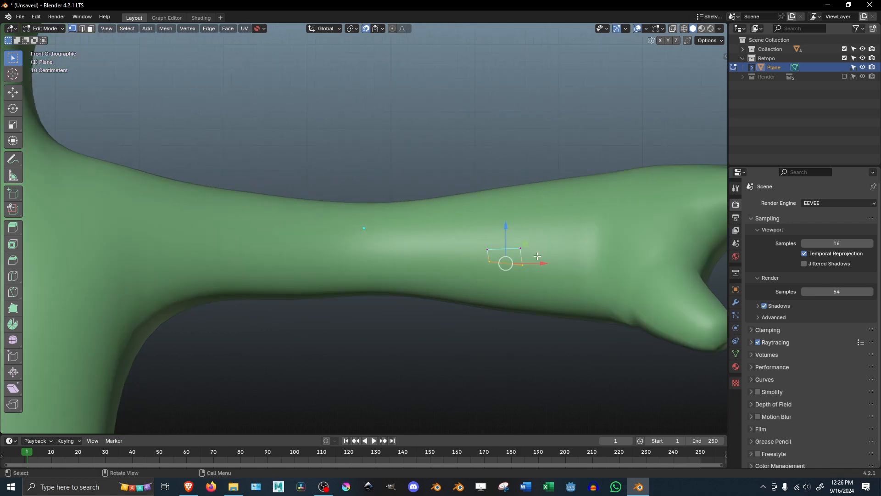
key(g)
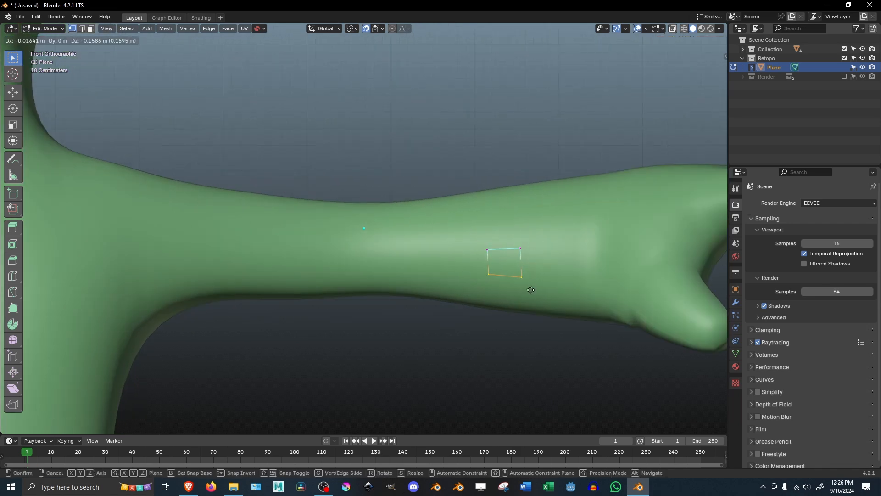